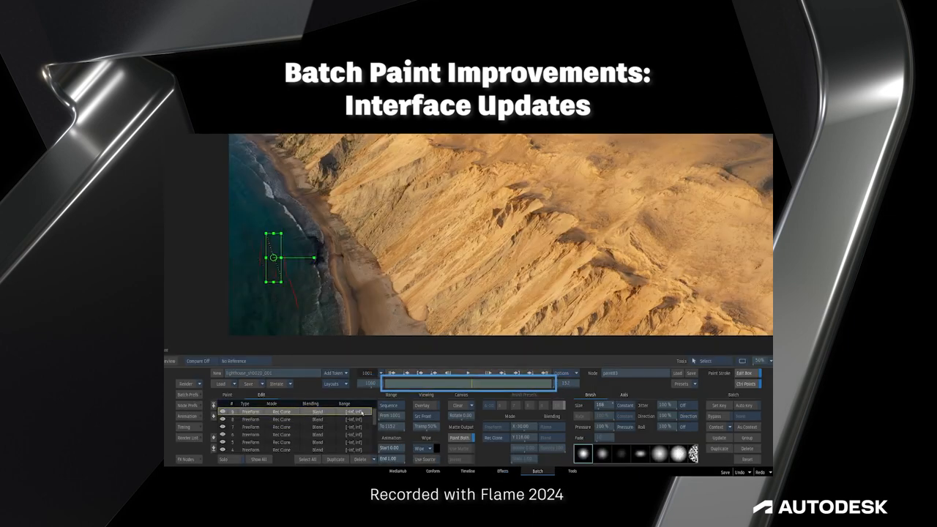
mouse_move(488, 385)
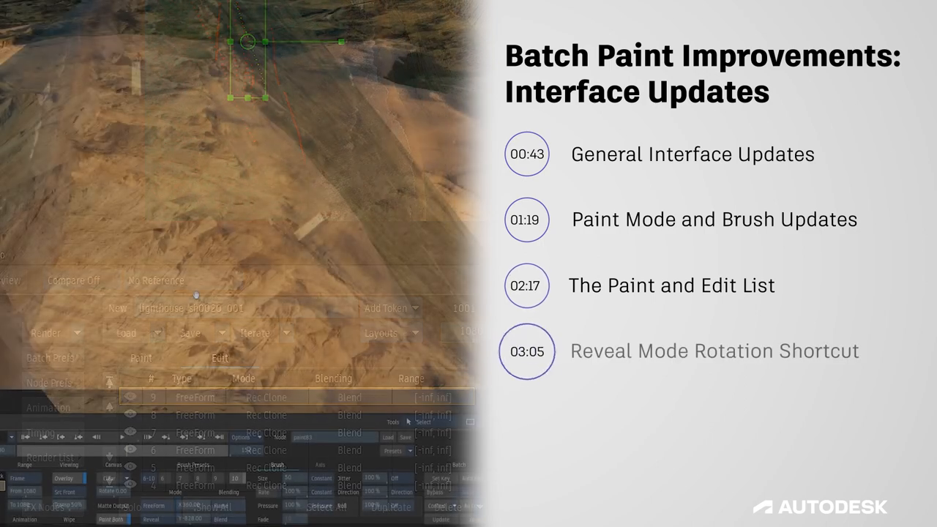
Browse the paint mode list and keep Rec Clone as the paint mode.
left_click(307, 505)
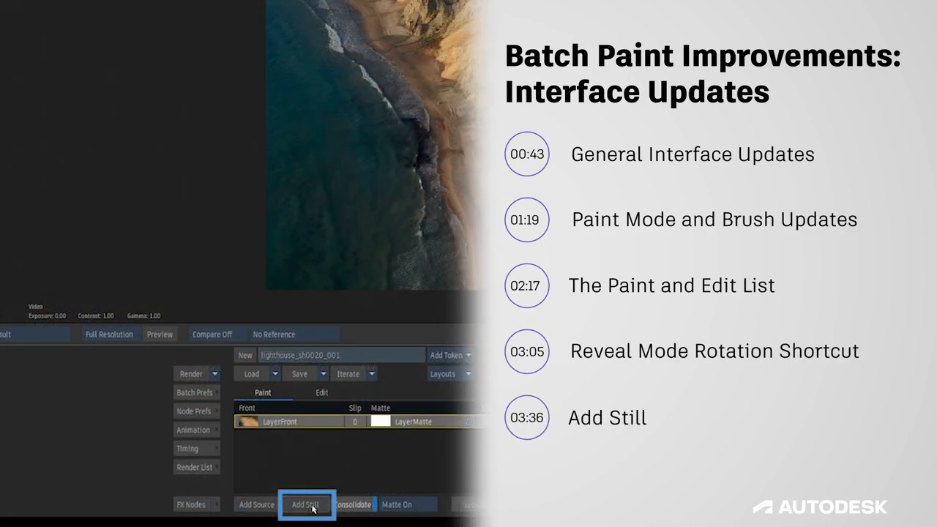
left_click(306, 504)
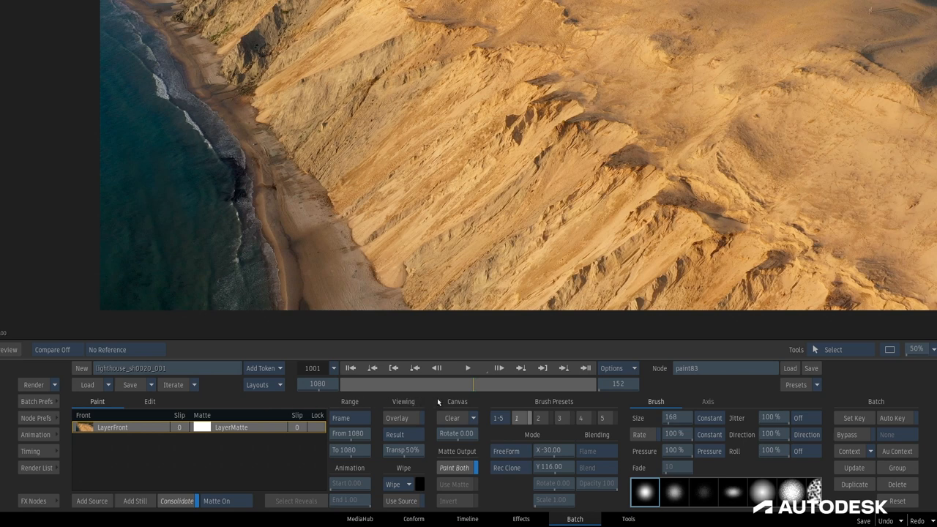
mouse_move(505, 401)
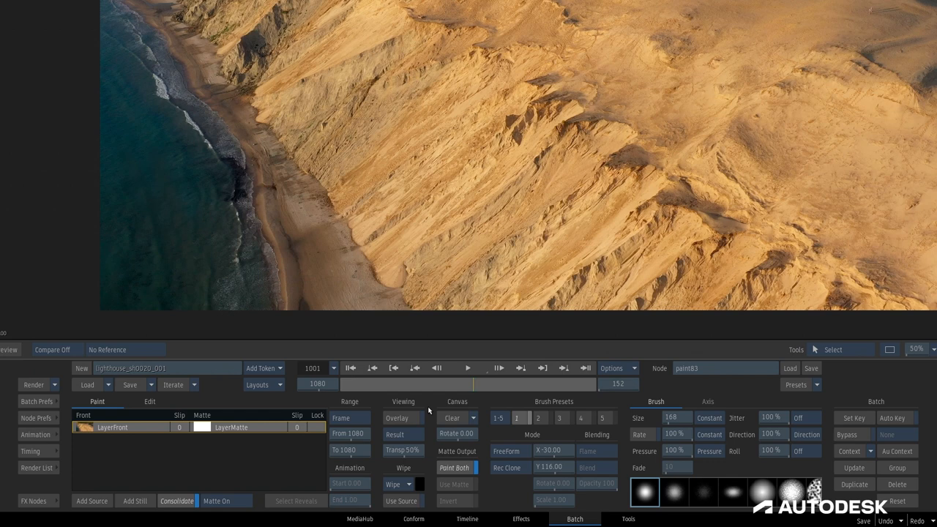
mouse_move(267, 447)
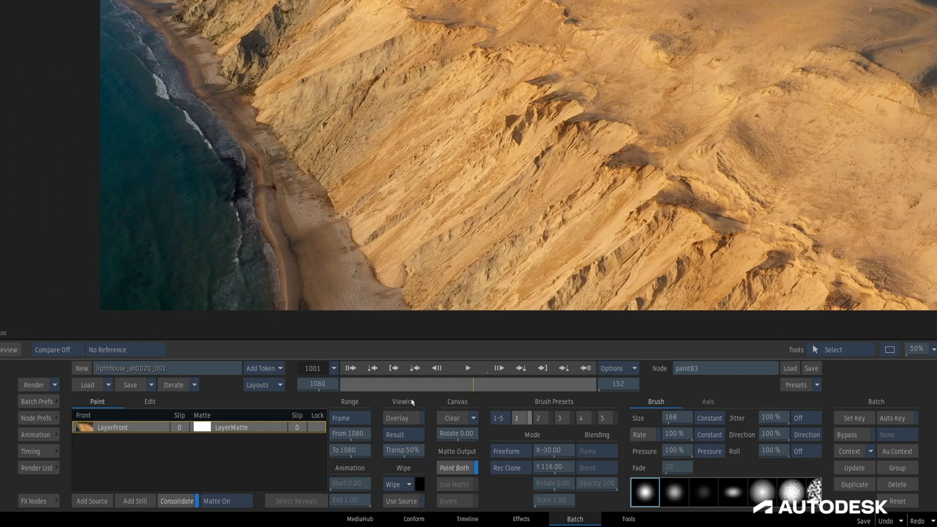
mouse_move(311, 402)
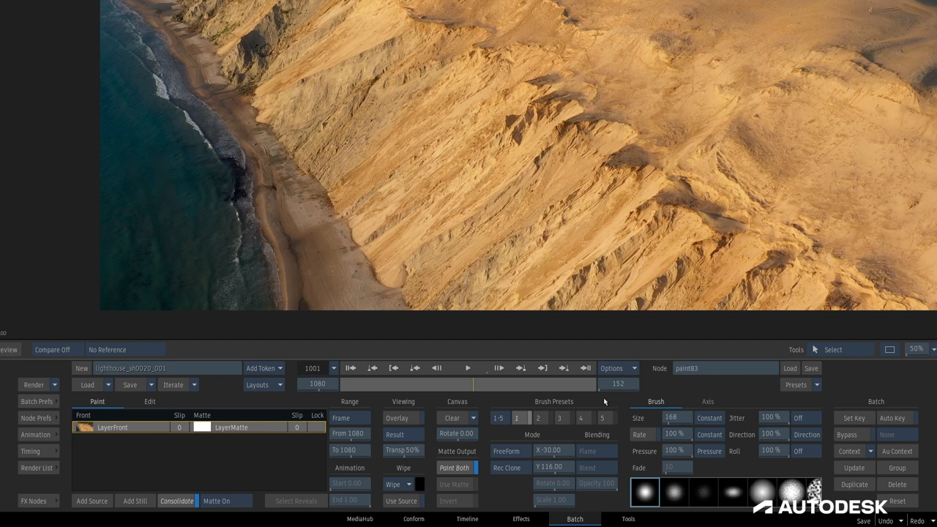
left_click(507, 467)
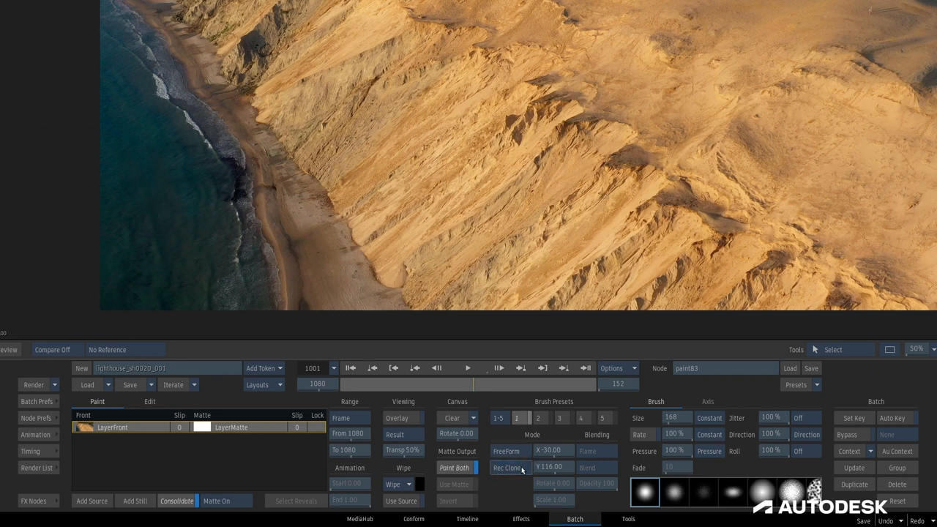
left_click(506, 468)
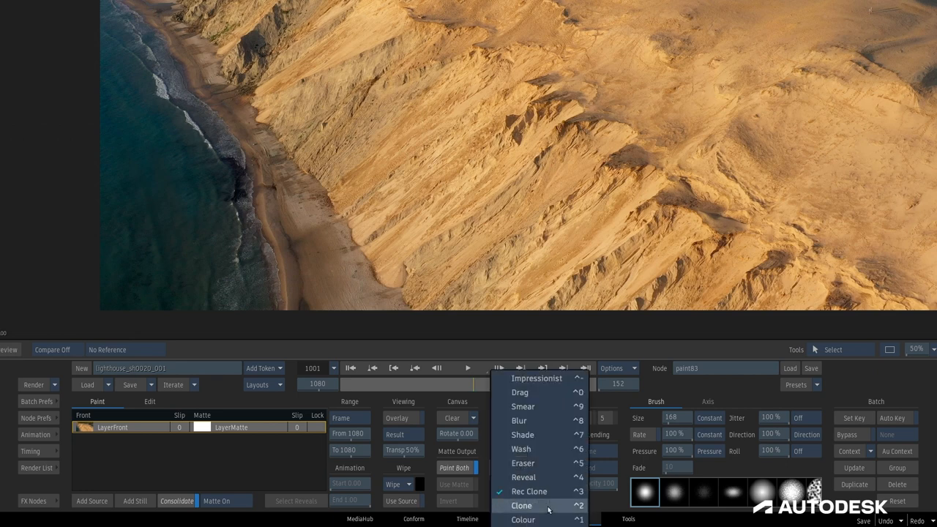
mouse_move(536, 378)
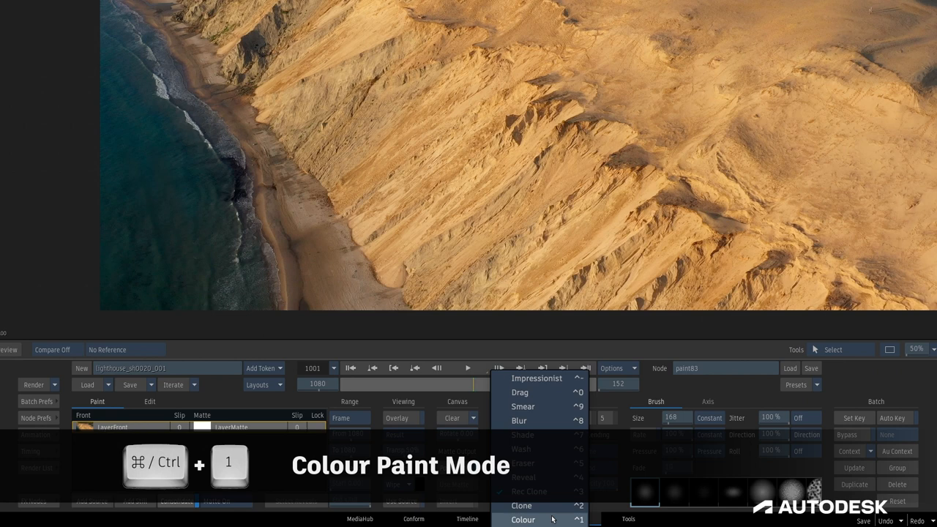
key("2")
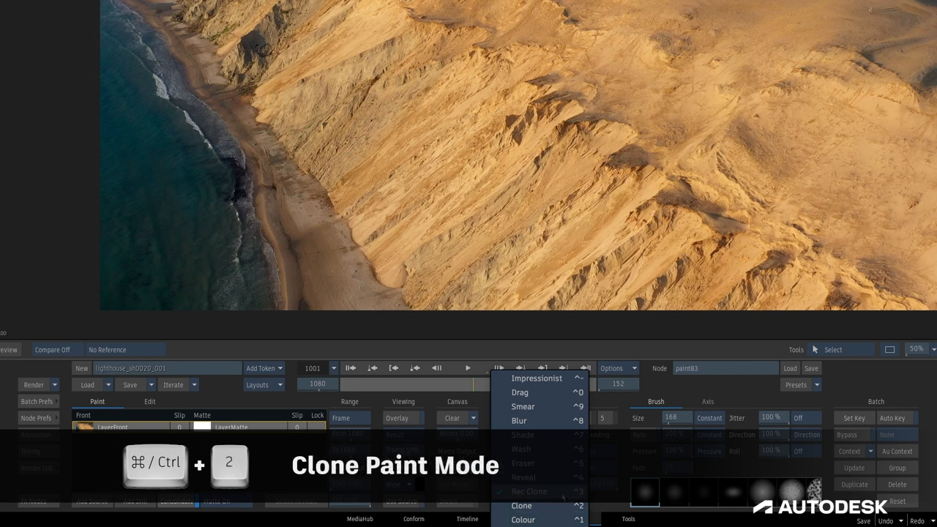
left_click(530, 491)
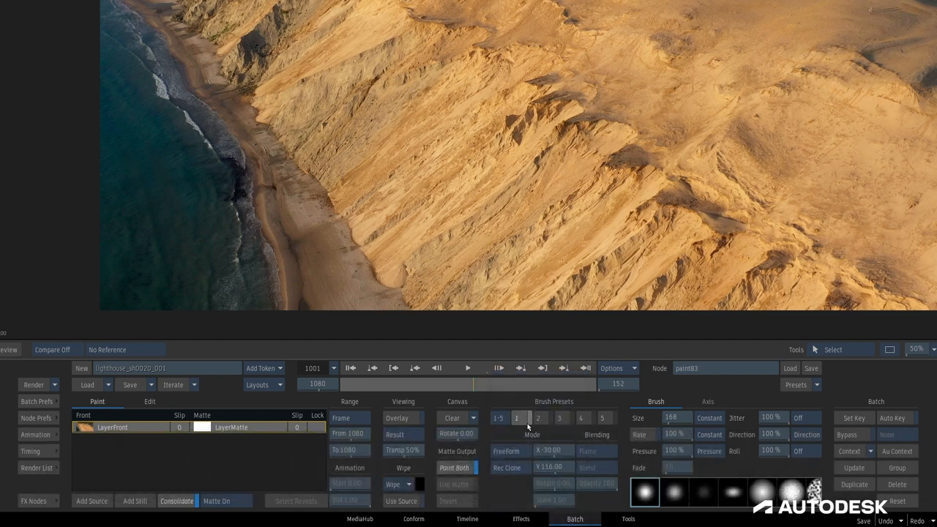
Load brush preset 5, a size 50 colour brush, then recall presets 1, 2 and 3.
left_click(539, 419)
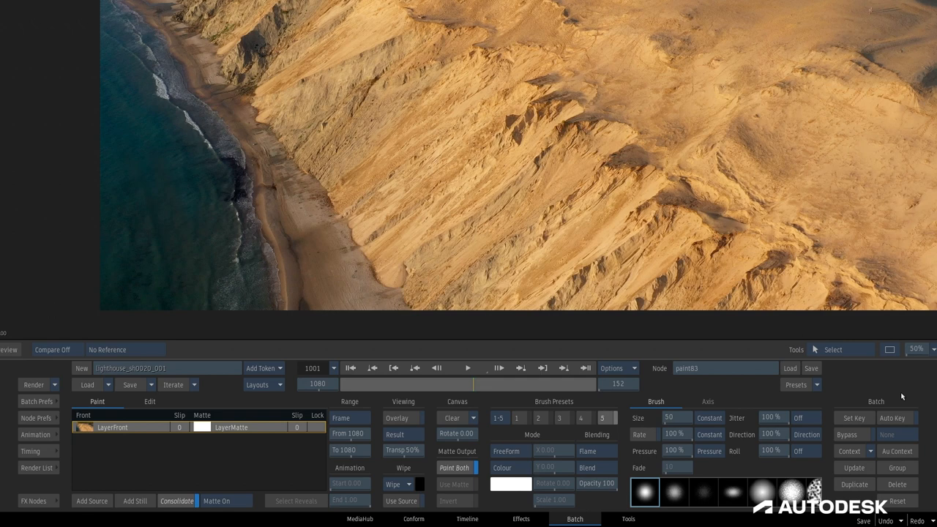
mouse_move(491, 432)
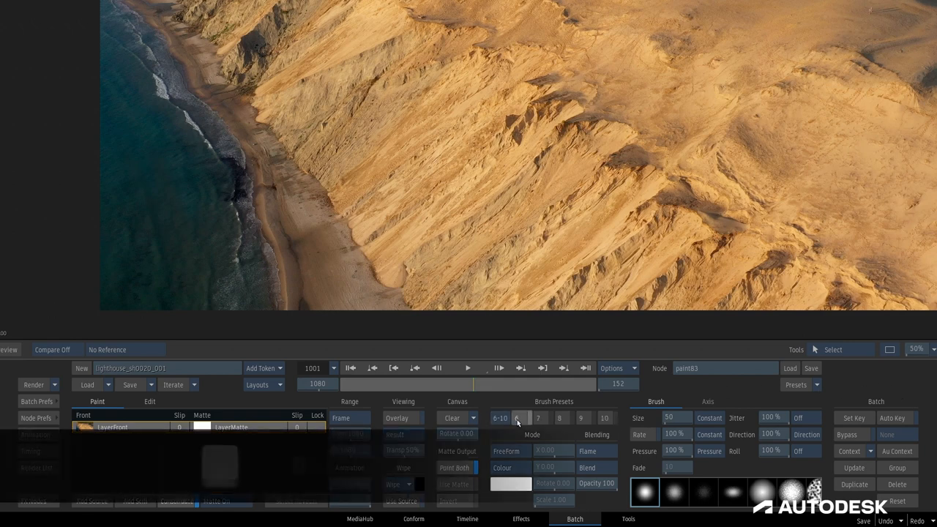
key("1")
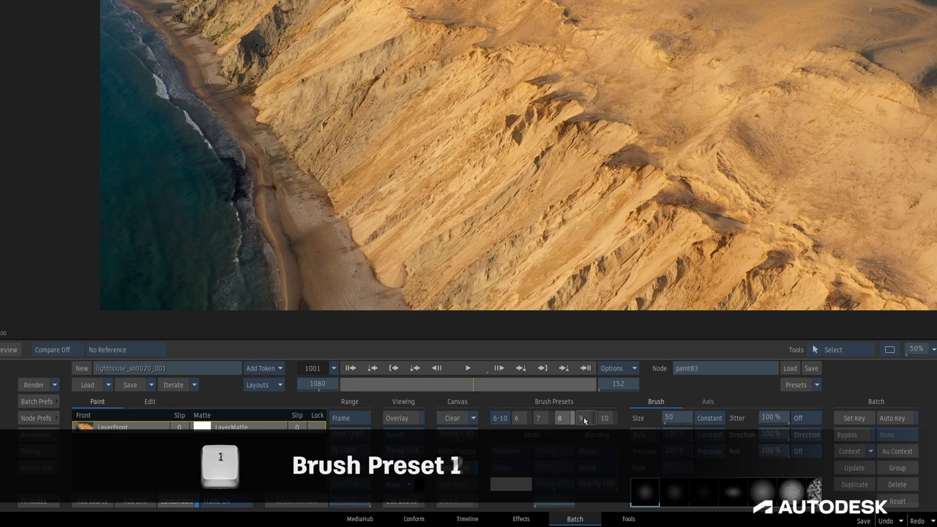
key("2")
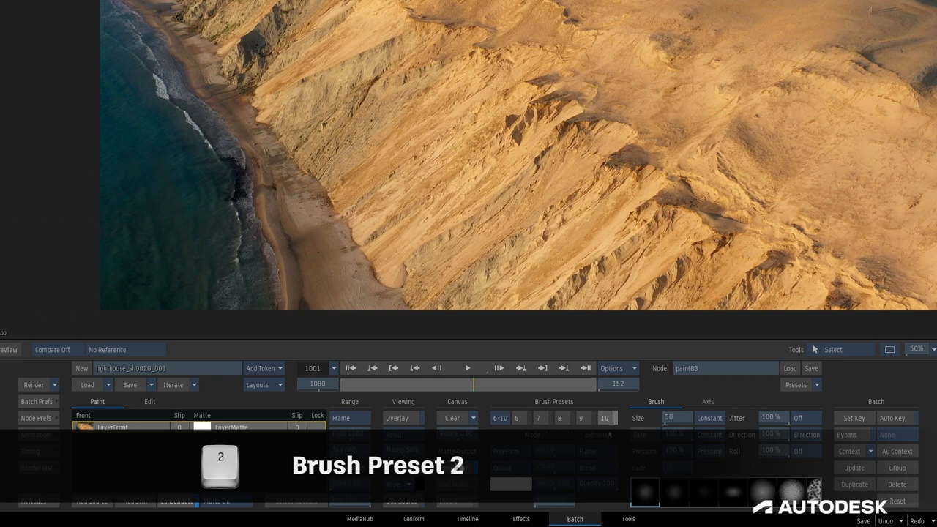
key("3")
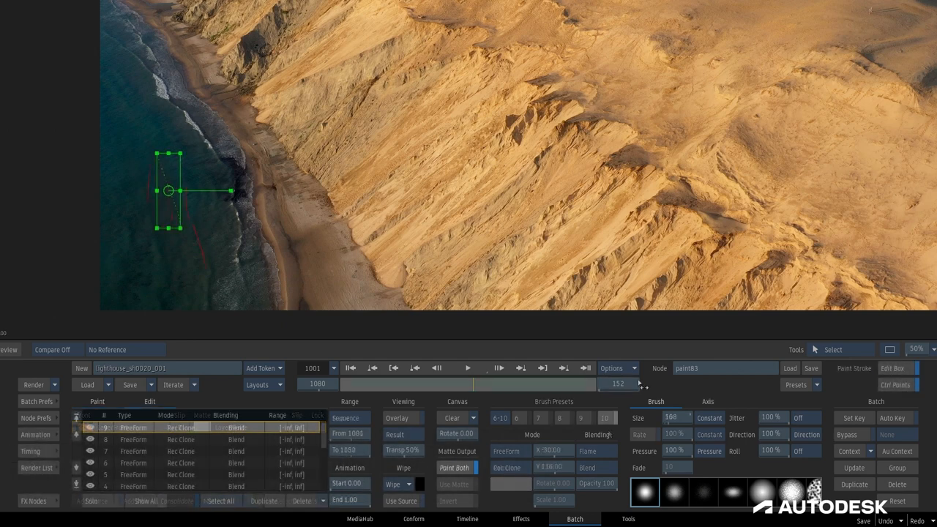
Check the top stroke's Axis position, scale and rotation, then return to LayerFront Paint settings.
left_click(707, 402)
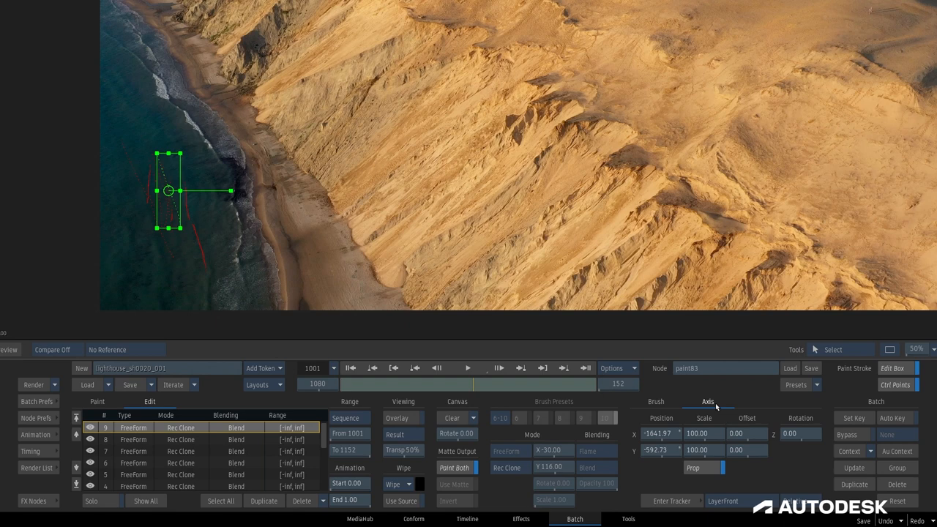
mouse_move(709, 412)
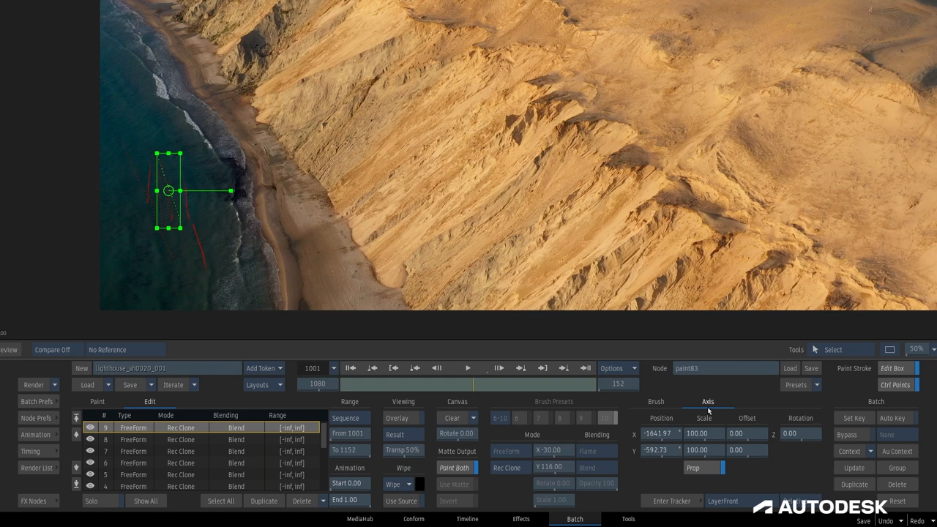
mouse_move(784, 423)
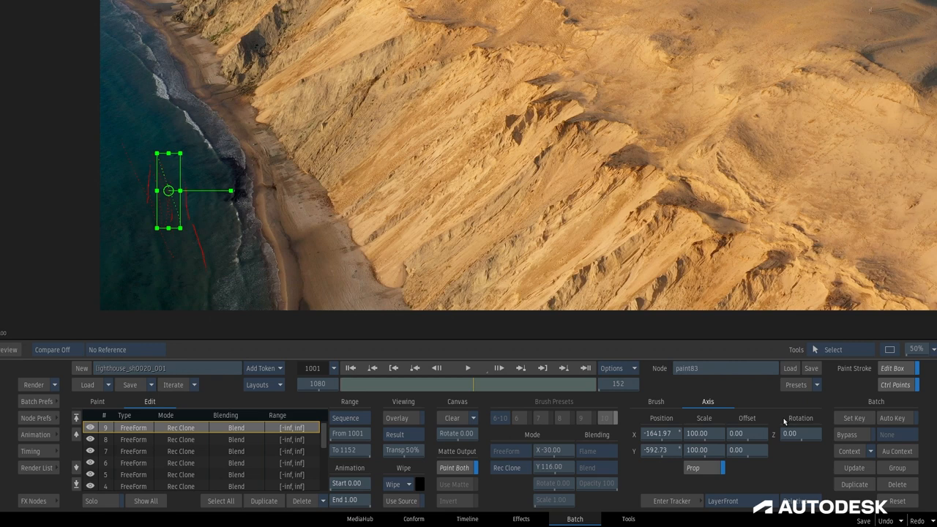
mouse_move(671, 501)
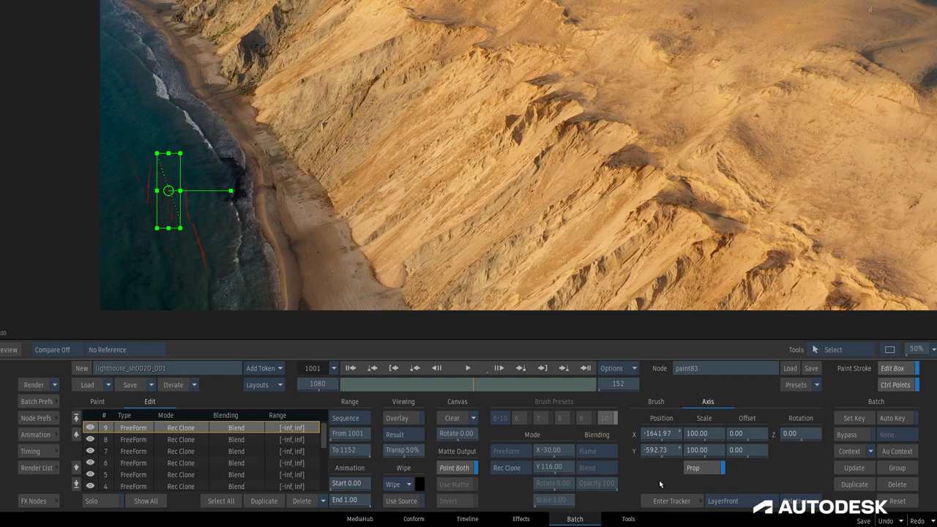
left_click(97, 401)
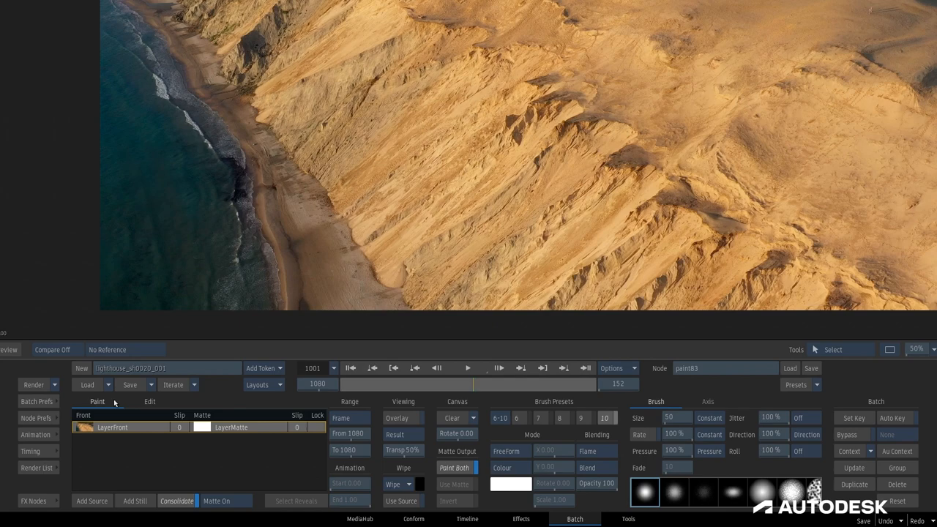
left_click(149, 402)
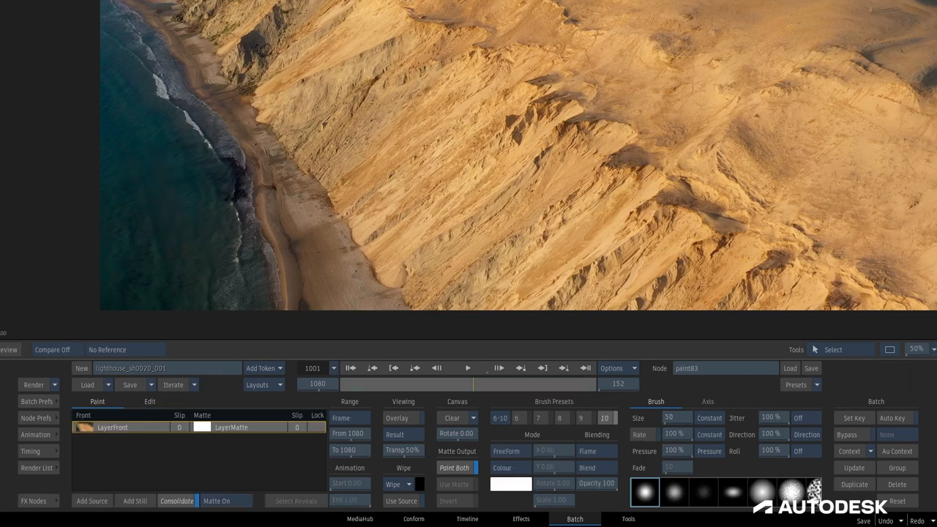
left_click(150, 401)
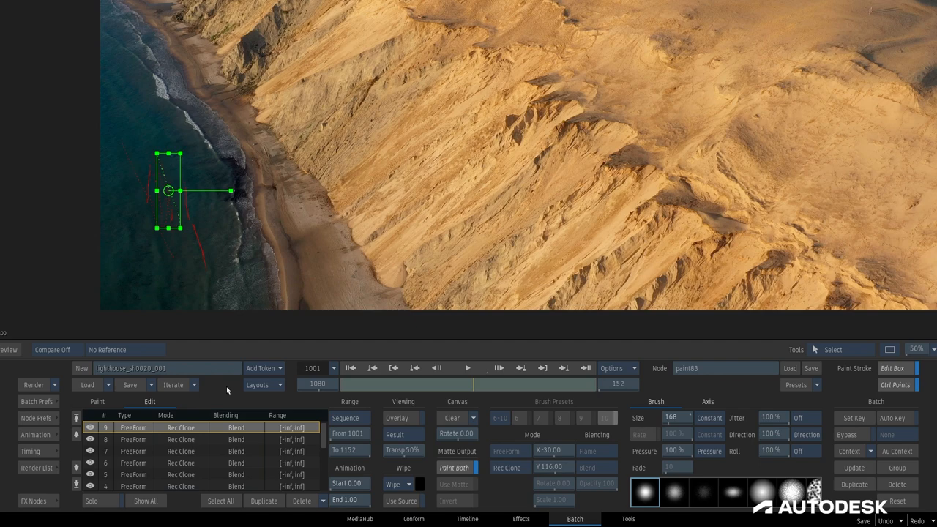
left_click(97, 402)
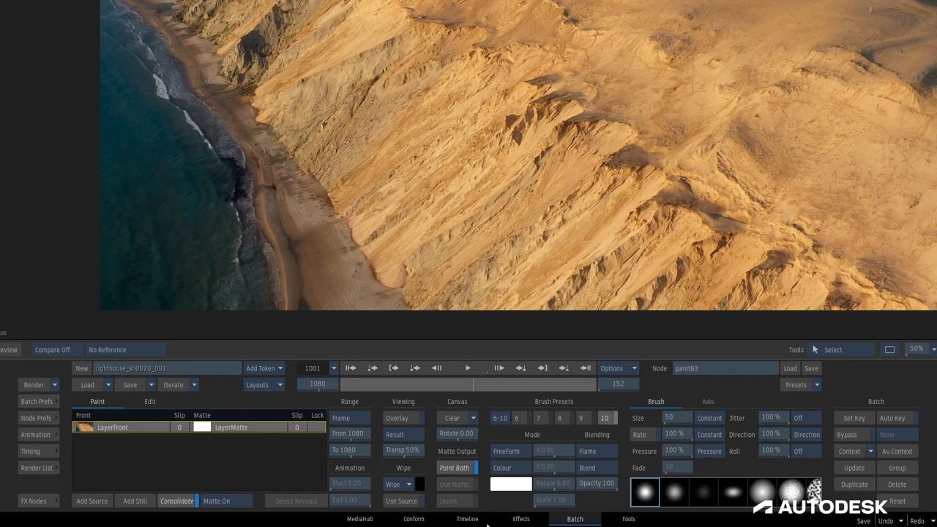
mouse_move(236, 395)
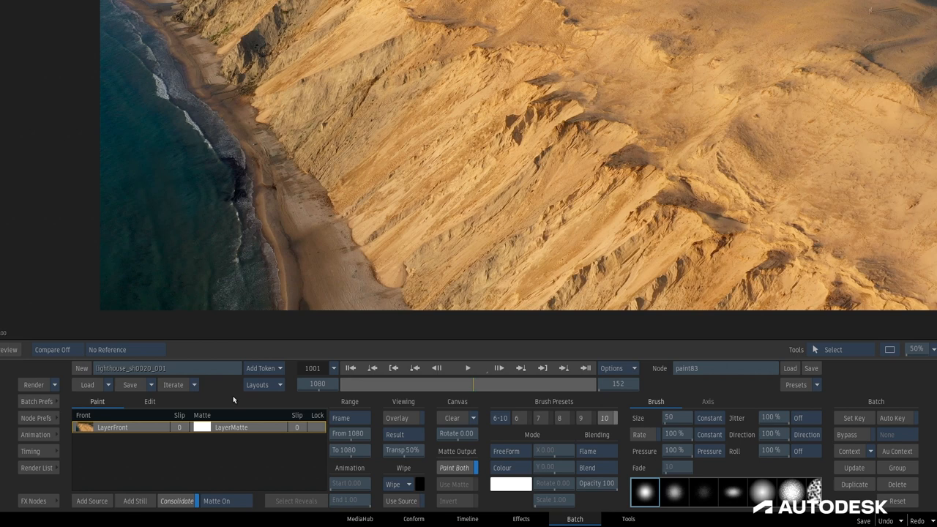
mouse_move(165, 488)
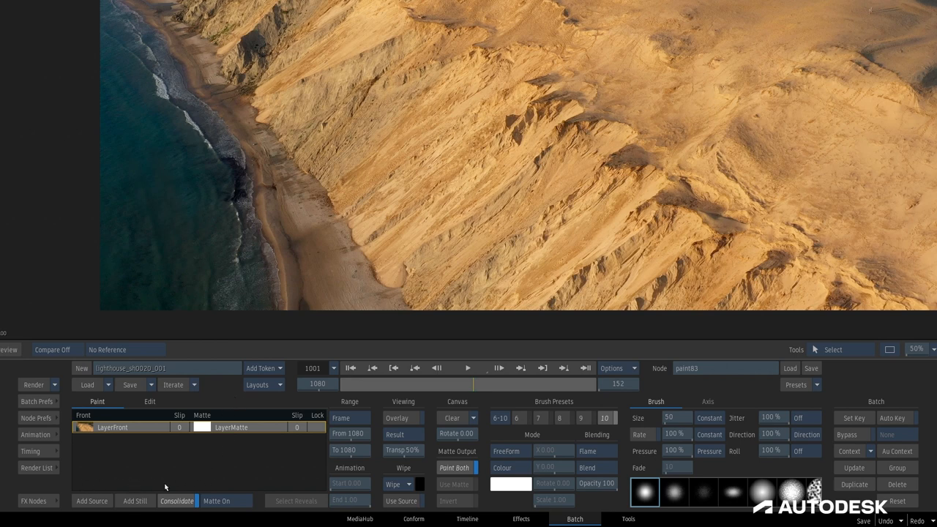
mouse_move(307, 490)
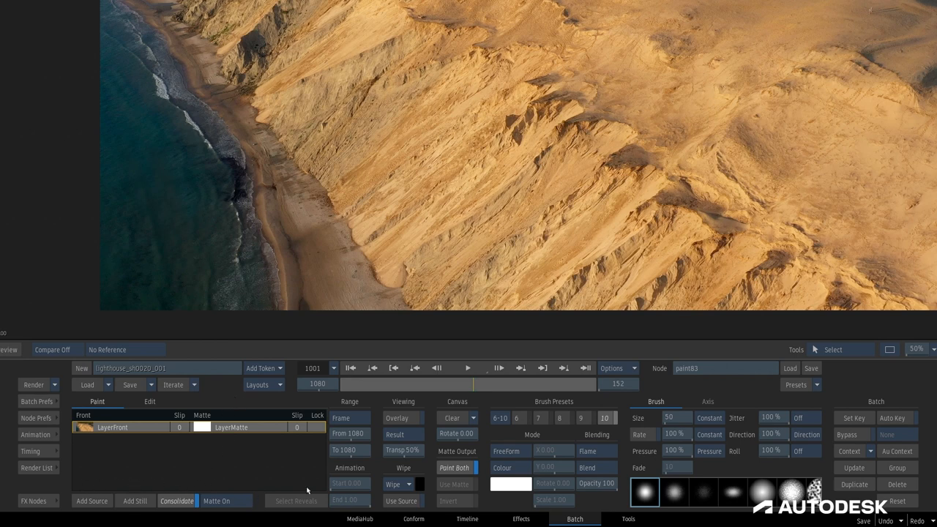
left_click(316, 427)
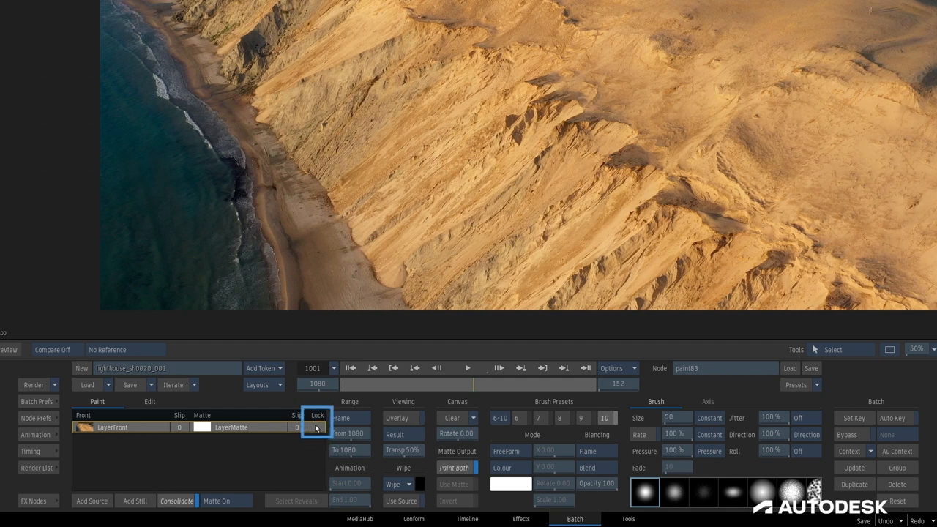
left_click(317, 427)
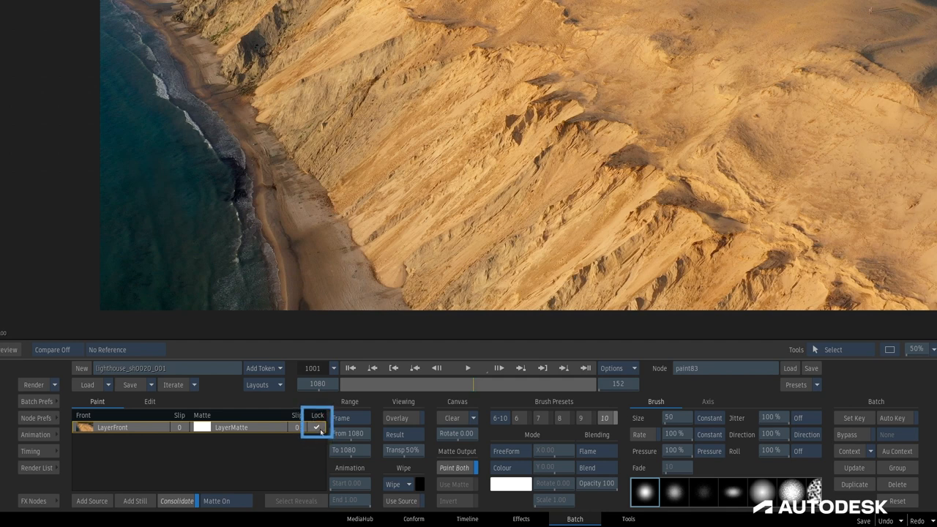
left_click(317, 427)
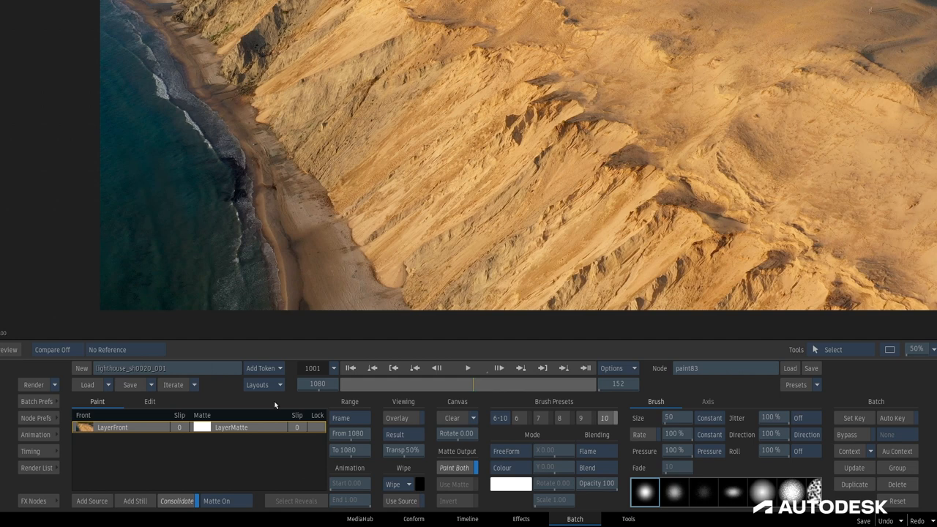
mouse_move(249, 401)
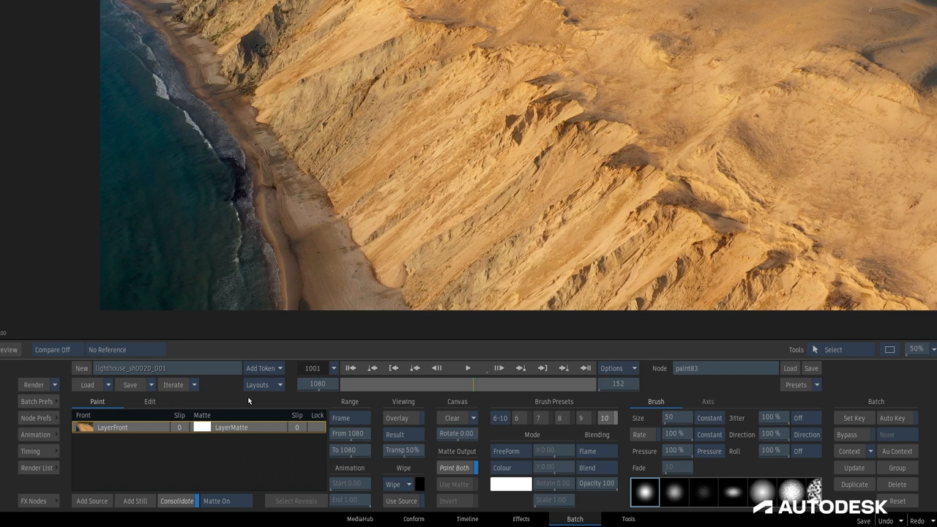
mouse_move(498, 461)
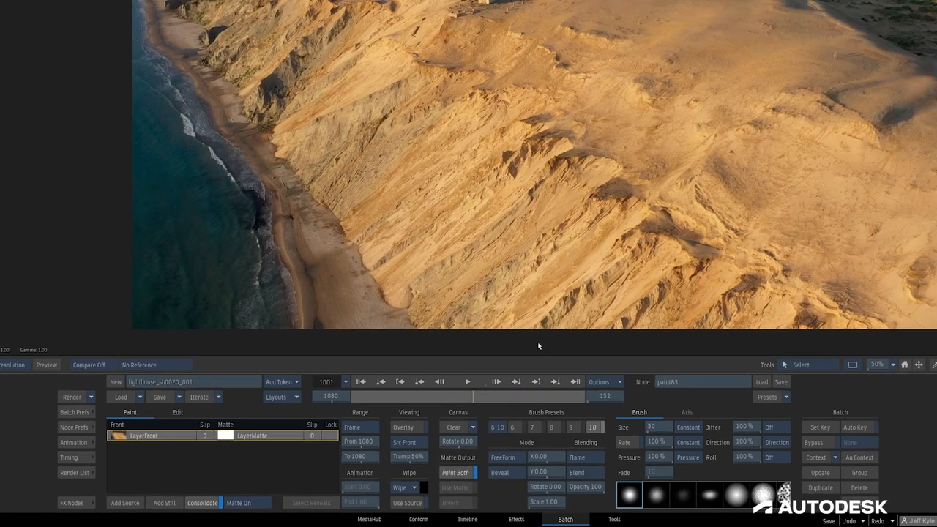
Drag the reveal overlay to offset X 234, Y -860 and rotate it to -52.
key("Tab")
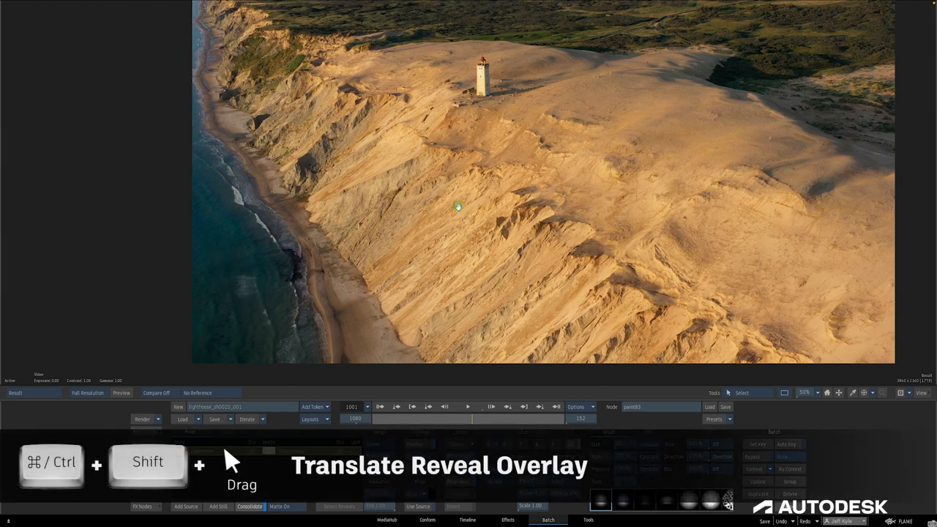
left_click_drag(458, 207, 533, 286)
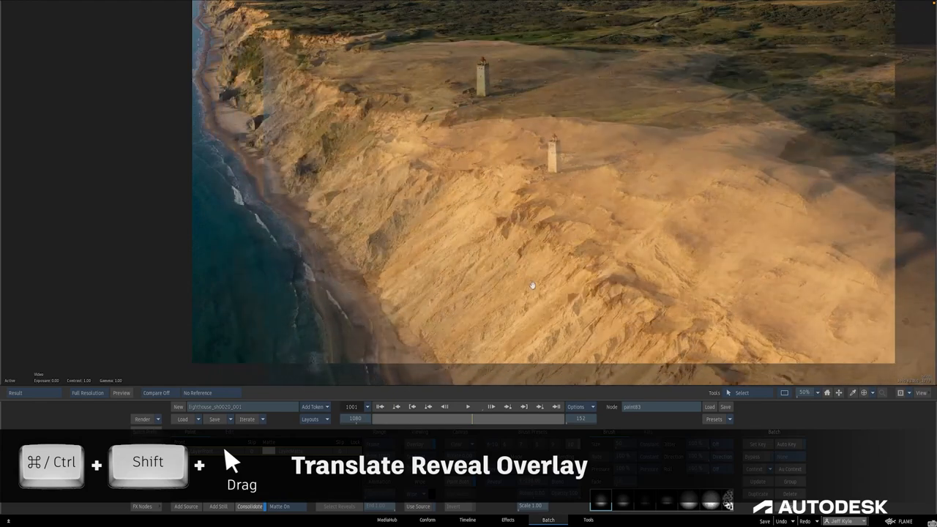
left_click_drag(533, 285, 605, 317)
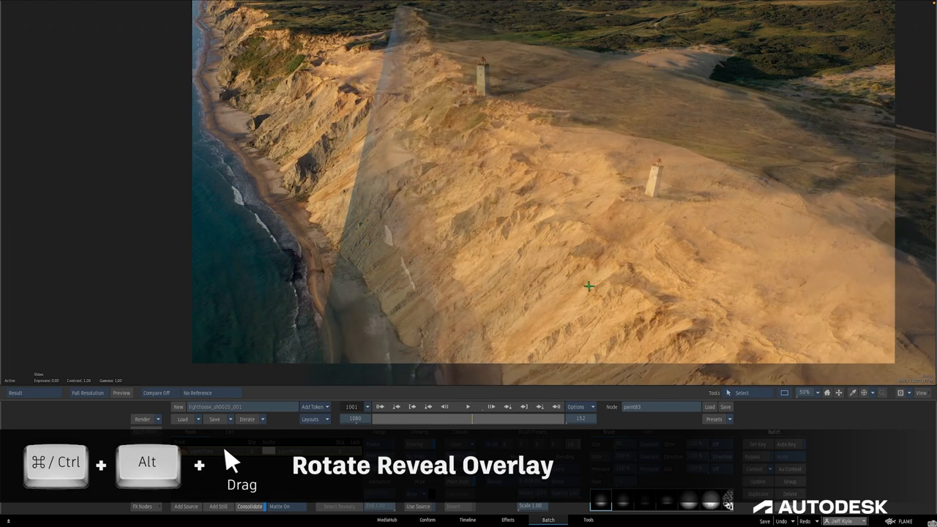
left_click_drag(588, 286, 540, 256)
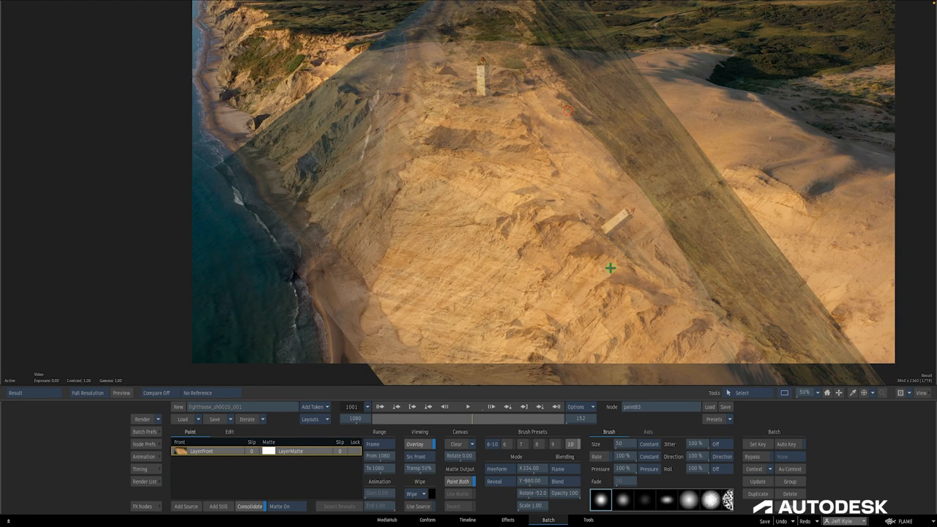
left_click(219, 506)
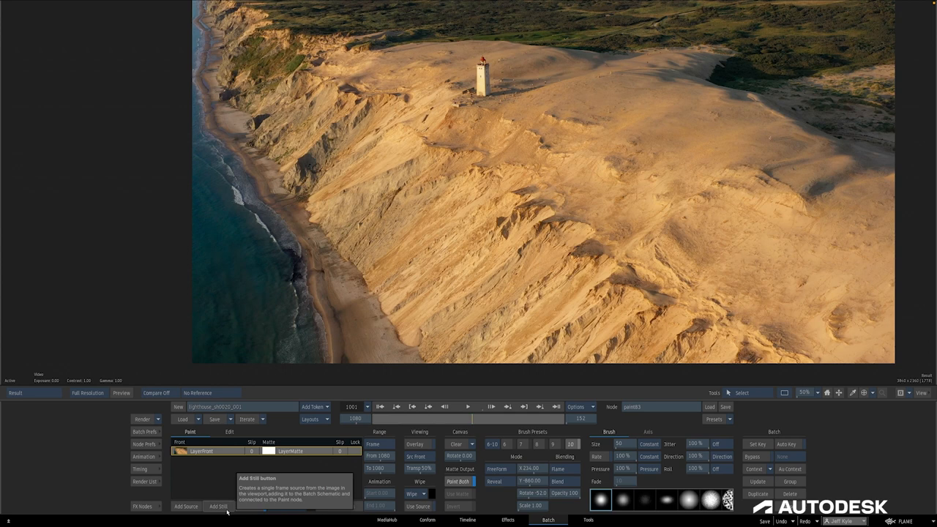
Add a still of the viewed image as paint83_1080, feeding the paint83 node.
left_click(218, 506)
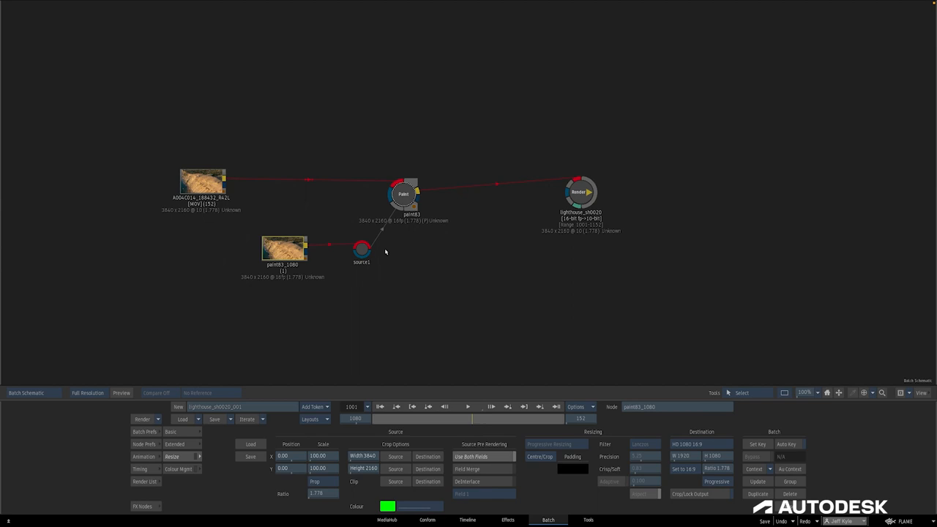
left_click(362, 249)
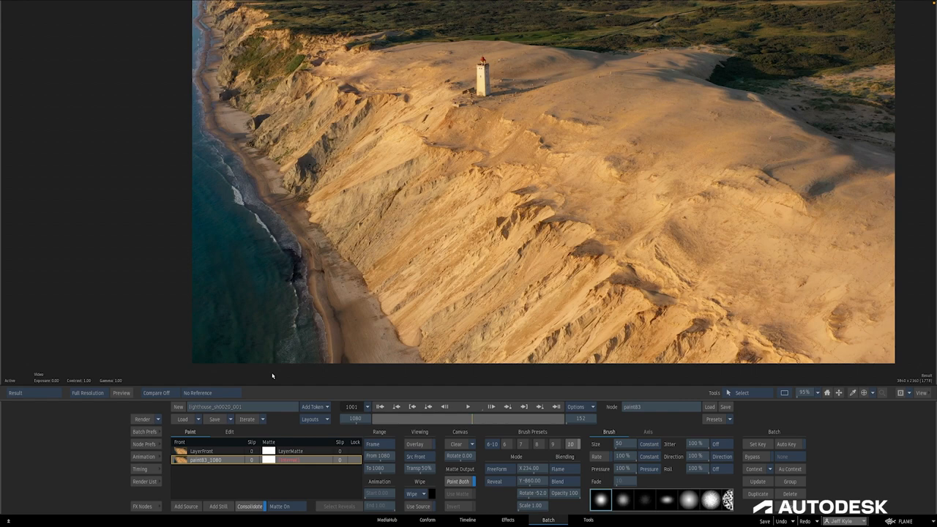
mouse_move(263, 500)
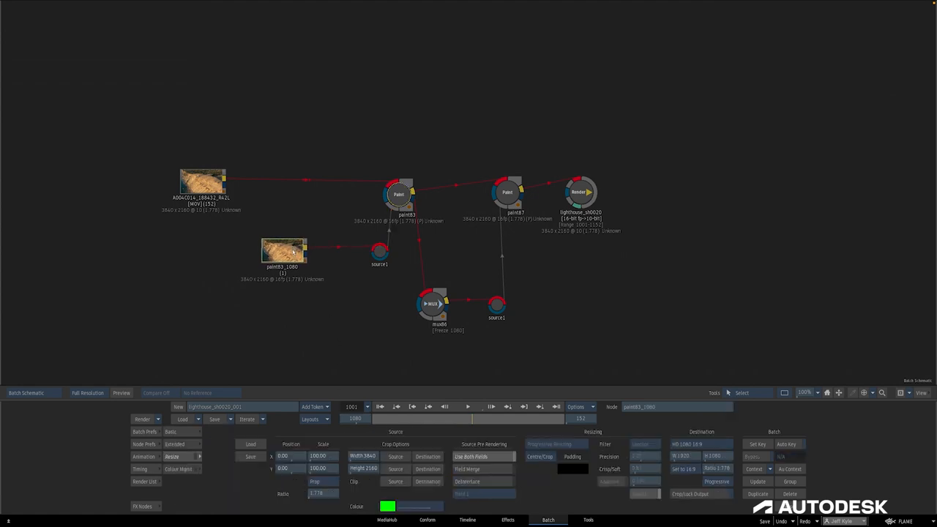
Select the A004C014_188432_R42L clip node and the paint83_1080 still node in the schematic.
left_click(203, 180)
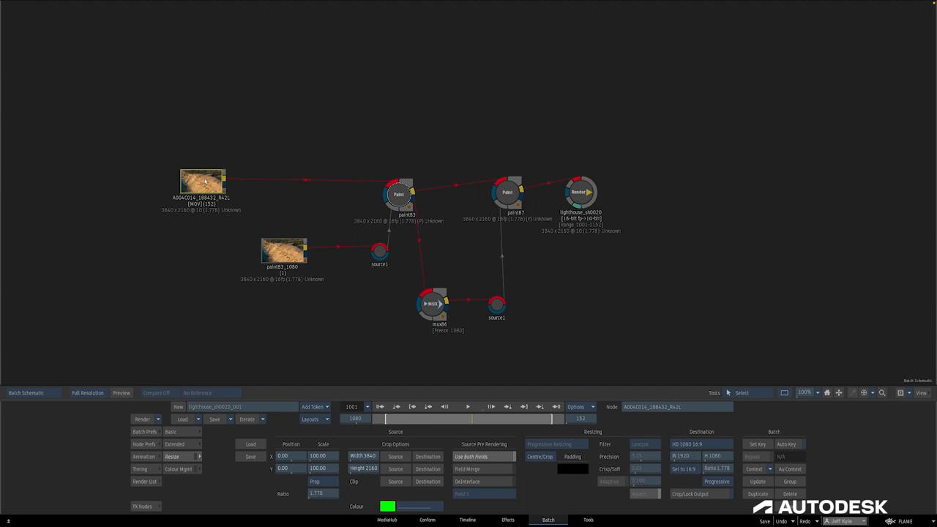
left_click(284, 250)
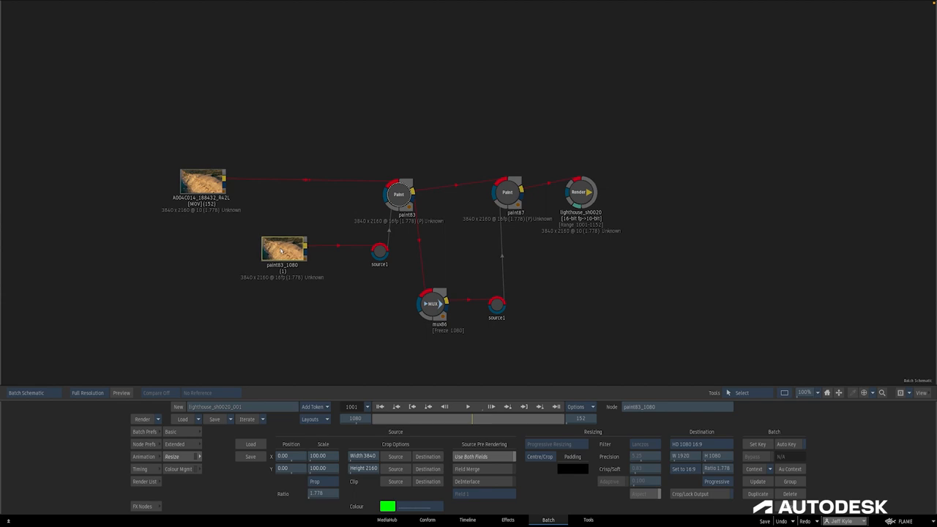
mouse_move(362, 237)
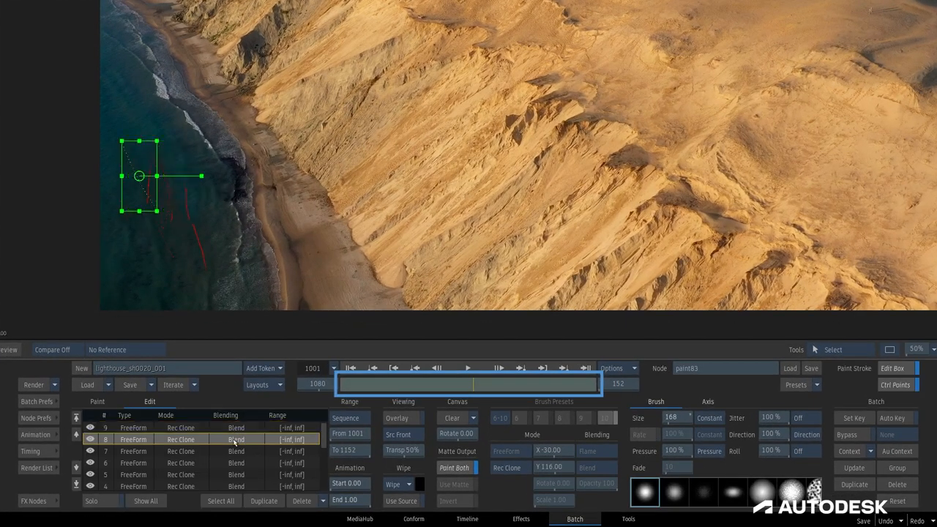
Select stroke 9 and set the stroke range to To Frame, ending at frame 1080.
left_click(133, 427)
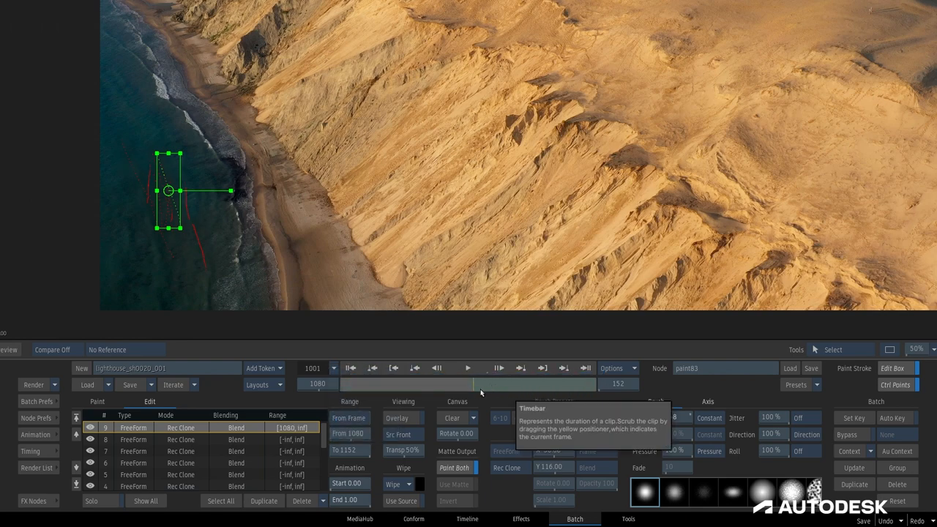
left_click(97, 401)
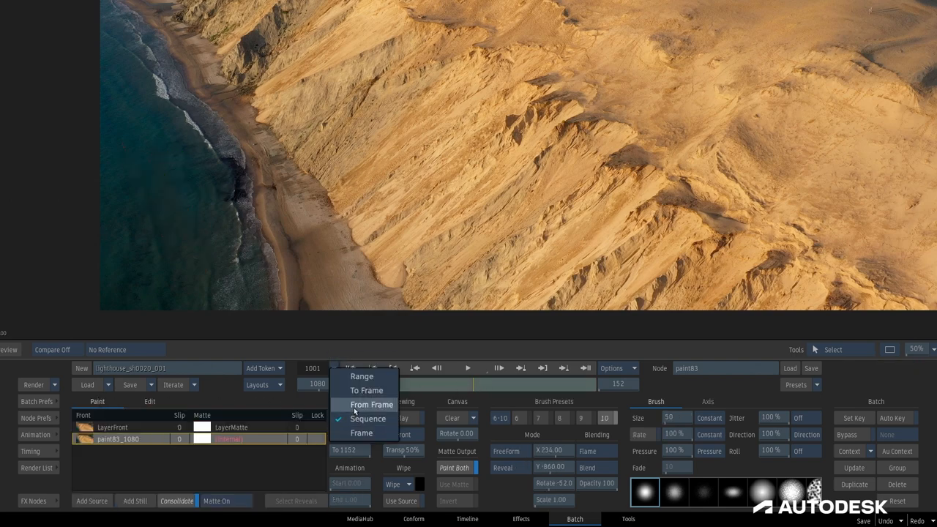
left_click(372, 405)
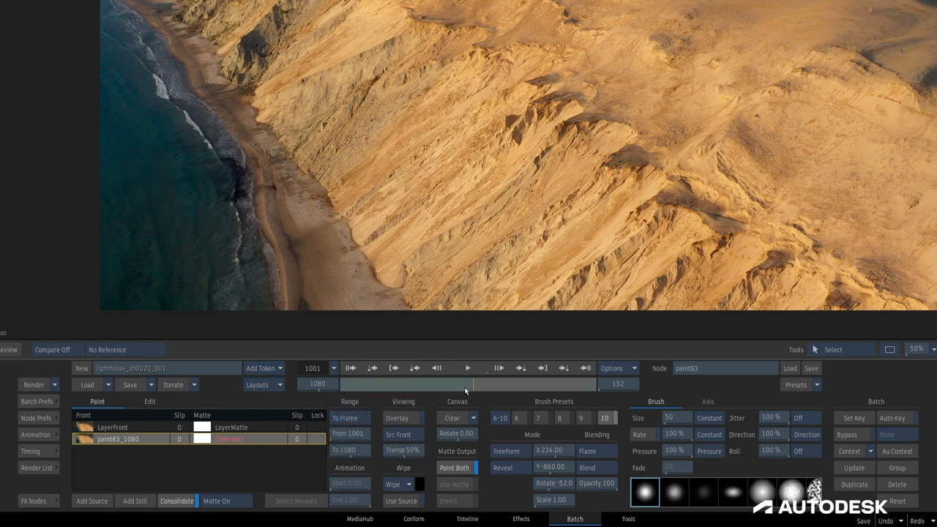